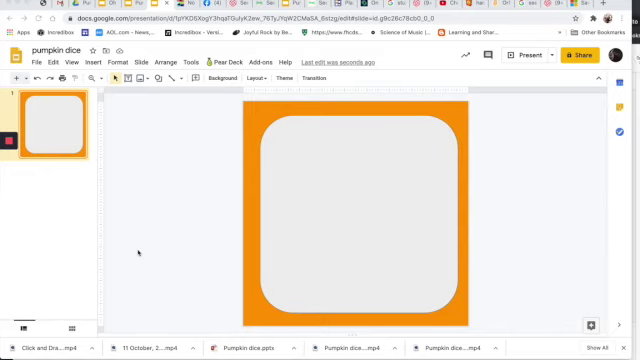
{"action": "mouse_move", "coordinate": [118, 243]}
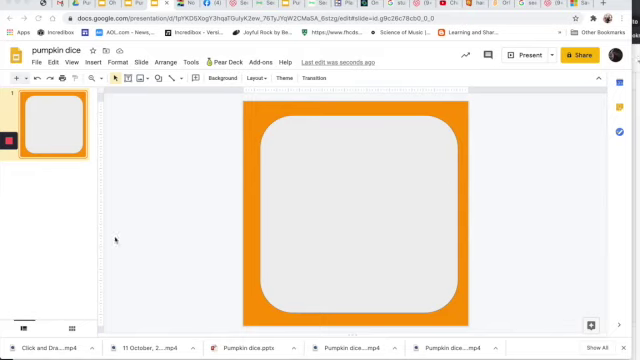
{"action": "mouse_move", "coordinate": [167, 187]}
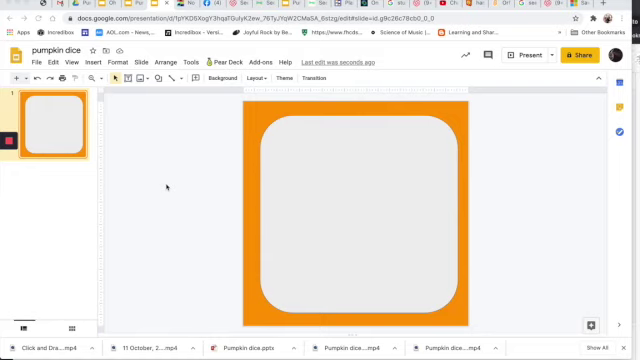
{"action": "mouse_move", "coordinate": [113, 170]}
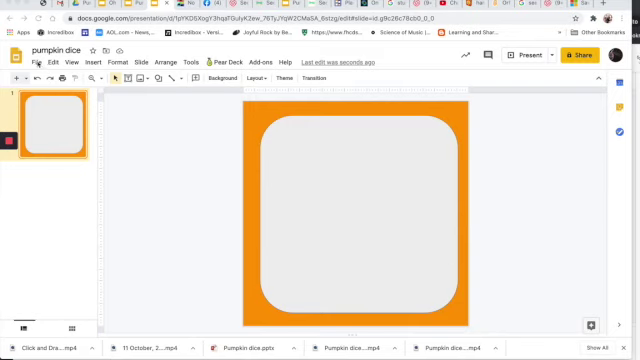
Step: Check the page setup without changing it, then enlarge the 'round the room.' card to the slide centre
{"action": "left_click", "coordinate": [38, 62]}
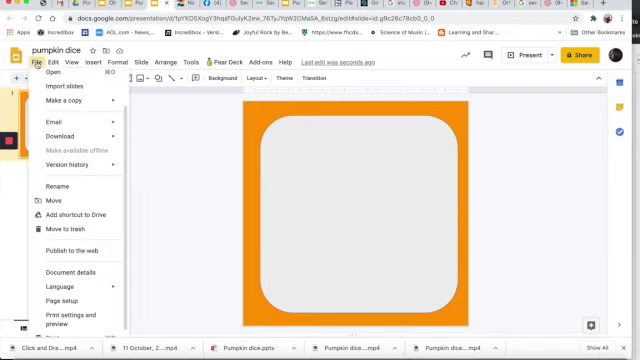
{"action": "left_click", "coordinate": [66, 300]}
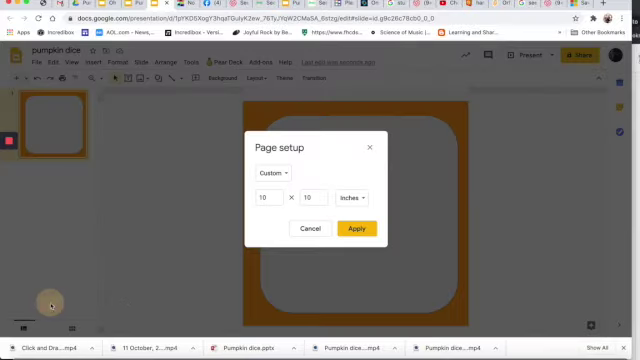
{"action": "mouse_move", "coordinate": [300, 216]}
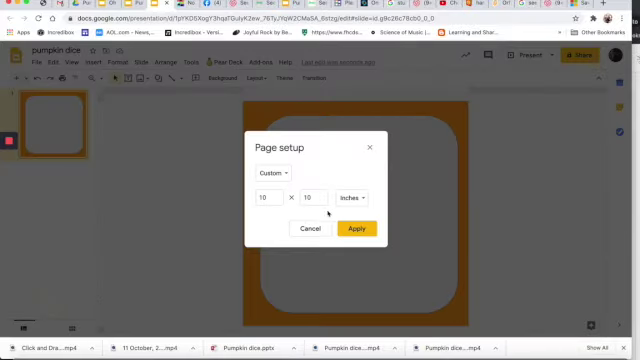
{"action": "left_click", "coordinate": [353, 228]}
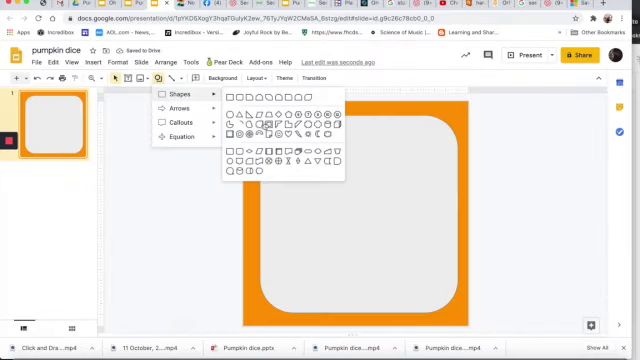
{"action": "mouse_move", "coordinate": [316, 220]}
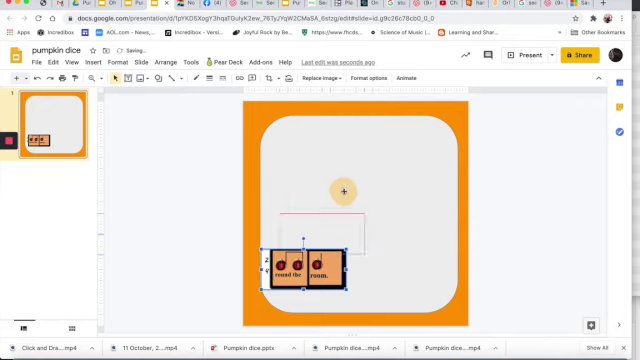
{"action": "left_click_drag", "start_coordinate": [300, 265], "coordinate": [310, 175]}
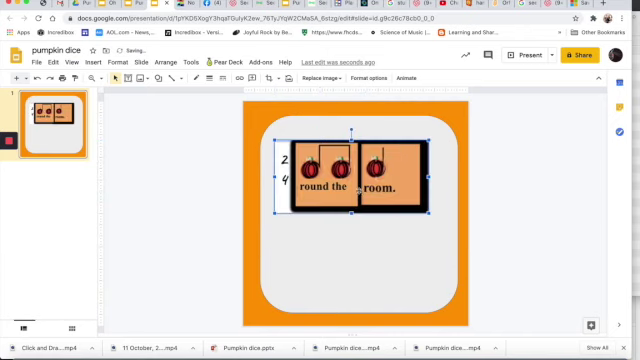
{"action": "left_click_drag", "start_coordinate": [345, 175], "coordinate": [360, 220]}
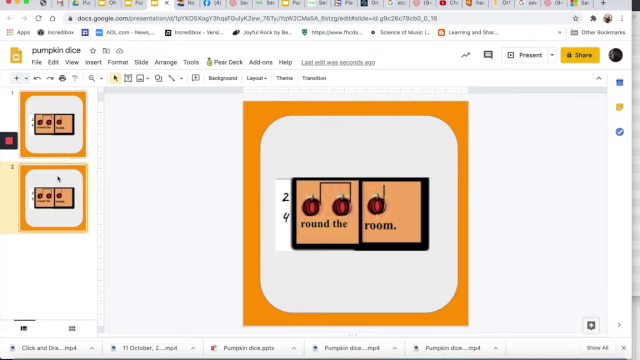
Step: Enlarge the 'pump-kin pump-kin' card on slide 2 and the single-note card on slide 3
{"action": "left_click", "coordinate": [355, 205]}
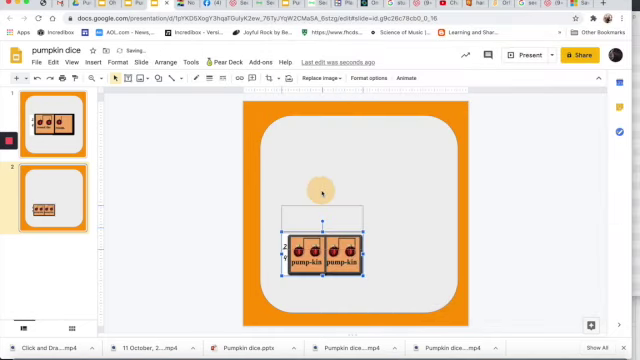
{"action": "left_click_drag", "start_coordinate": [330, 245], "coordinate": [330, 185]}
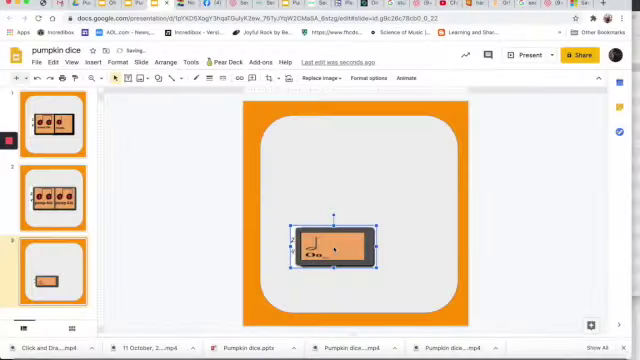
{"action": "left_click_drag", "start_coordinate": [325, 245], "coordinate": [325, 170]}
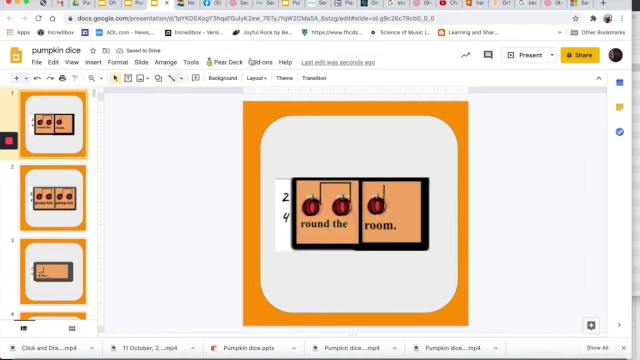
Step: Launch the Creator Studio add-on and set a .1 second interval for MP4 export
{"action": "left_click", "coordinate": [263, 57]}
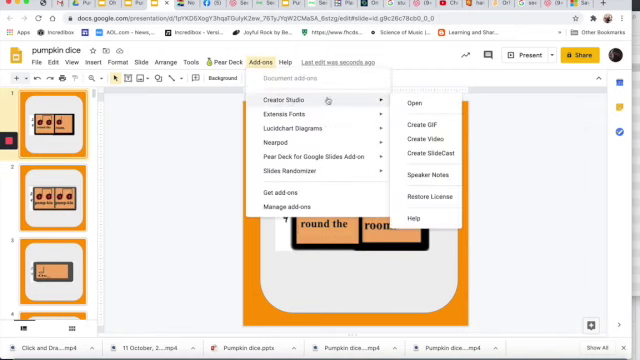
{"action": "left_click", "coordinate": [410, 106]}
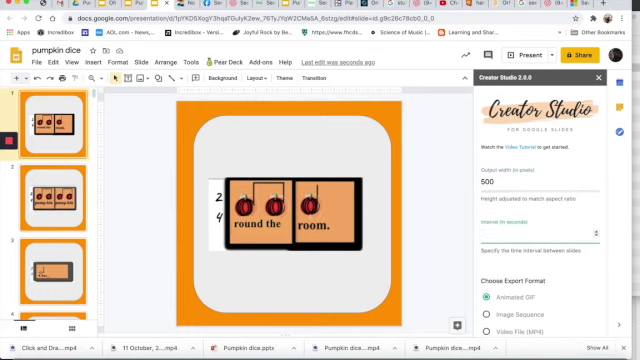
{"action": "type", "text": ".1"}
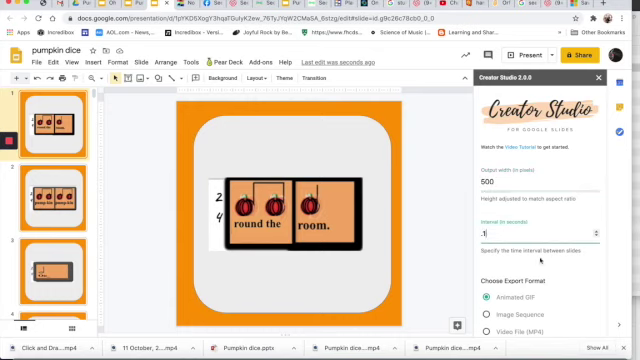
{"action": "scroll", "scroll_direction": "down", "scroll_amount": 3}
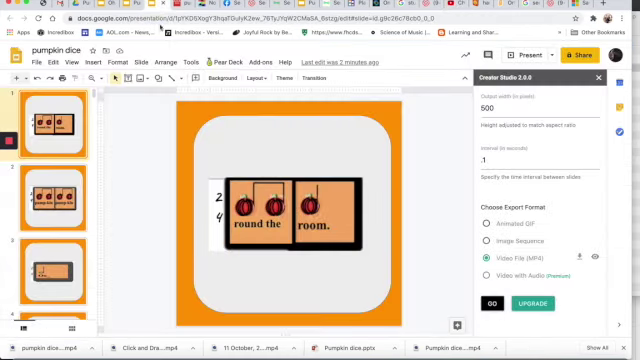
Step: Switch to Pumpkin Pass Contents 2 and load the Pumpkin dice video on slide 9
{"action": "left_click", "coordinate": [95, 62]}
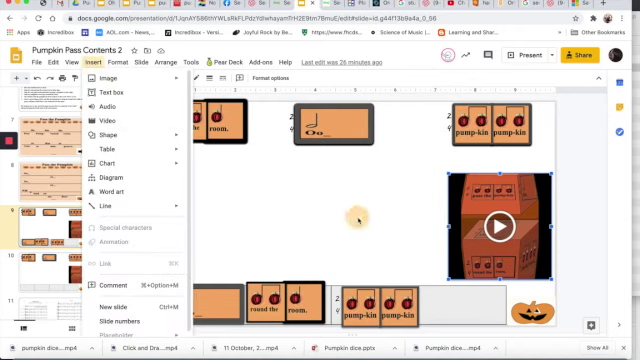
{"action": "left_click", "coordinate": [355, 215]}
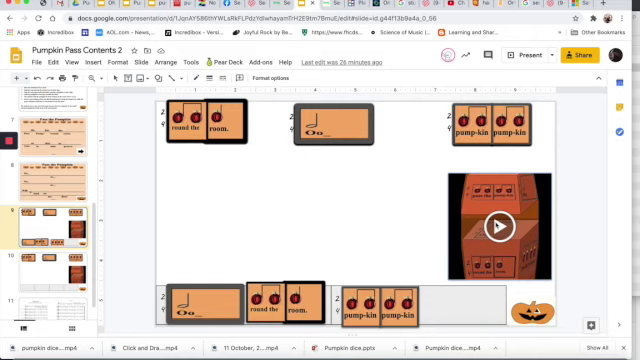
{"action": "left_click", "coordinate": [496, 227]}
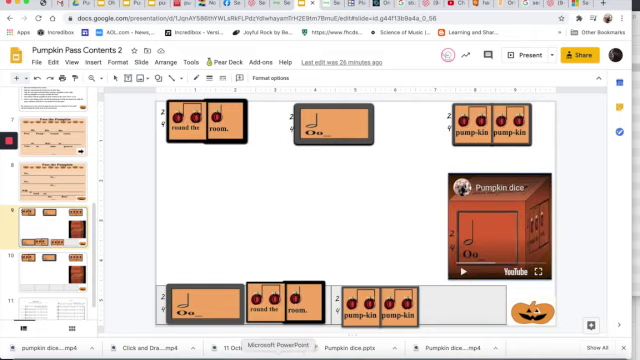
Step: Switch to the PowerPoint dice presentation and build the orange cube on slide 2
{"action": "left_click", "coordinate": [267, 350]}
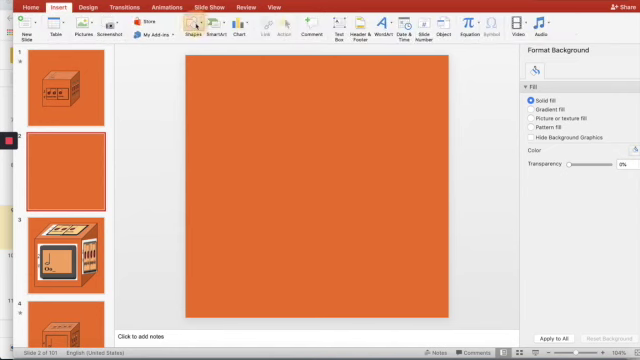
{"action": "mouse_move", "coordinate": [350, 158]}
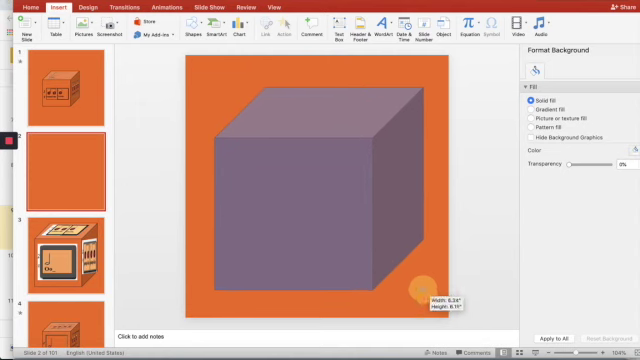
{"action": "left_click", "coordinate": [320, 190]}
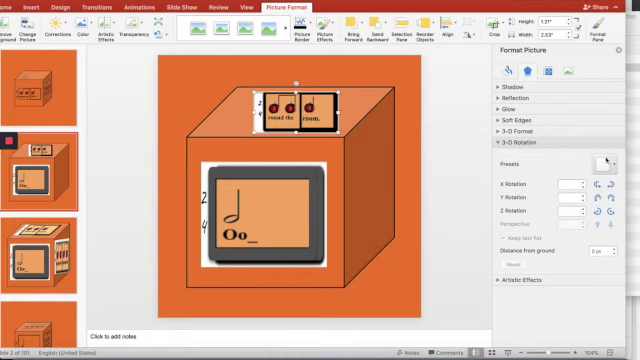
Step: Tilt the 'round the room' card with an oblique 3-D rotation preset and lay it across the cube top
{"action": "left_click", "coordinate": [600, 160]}
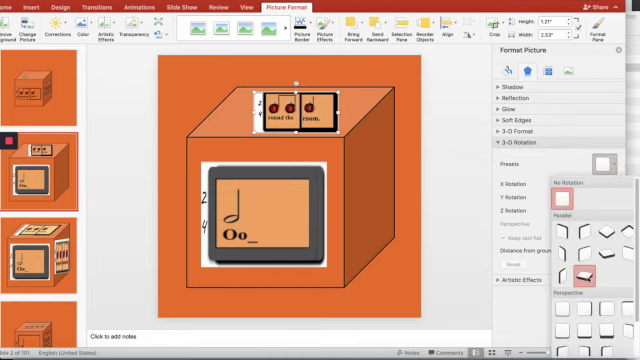
{"action": "left_click", "coordinate": [588, 278]}
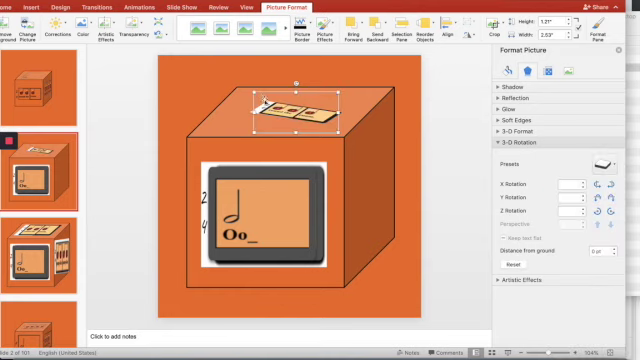
{"action": "left_click_drag", "start_coordinate": [295, 115], "coordinate": [280, 105]}
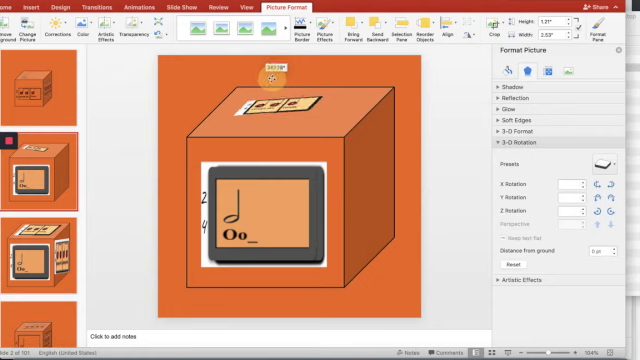
{"action": "left_click", "coordinate": [283, 105]}
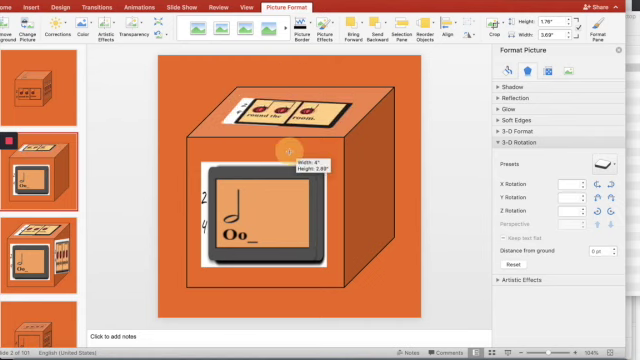
{"action": "left_click_drag", "start_coordinate": [287, 152], "coordinate": [310, 130]}
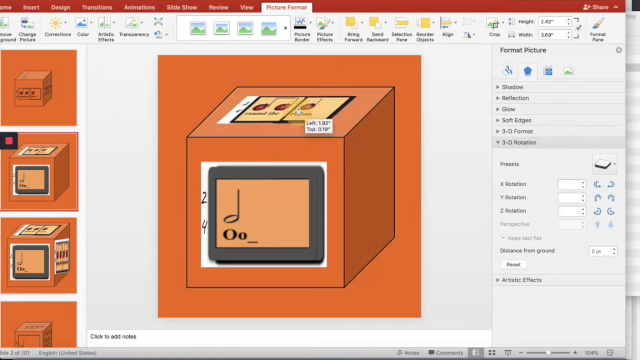
{"action": "left_click", "coordinate": [280, 115]}
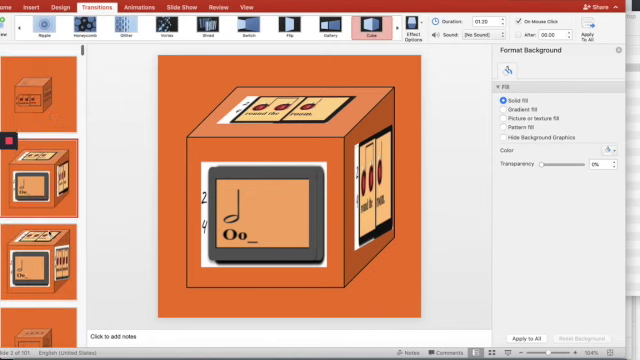
Step: Bring up the cube dice deck and view its first cube slide
{"action": "left_click", "coordinate": [92, 33]}
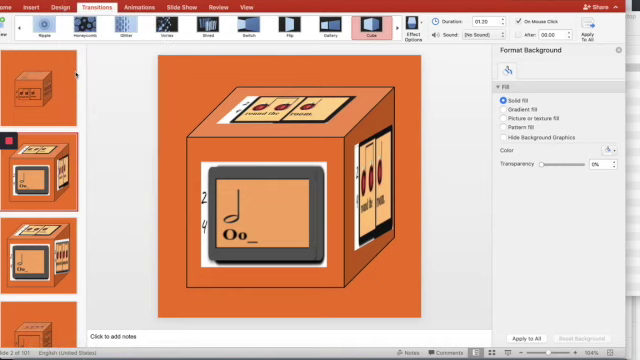
{"action": "left_click", "coordinate": [305, 70]}
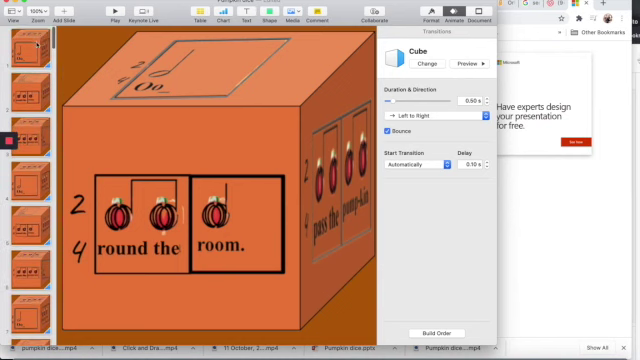
Step: Inspect the Cube transition direction on the first and next dice slides
{"action": "left_click", "coordinate": [30, 220]}
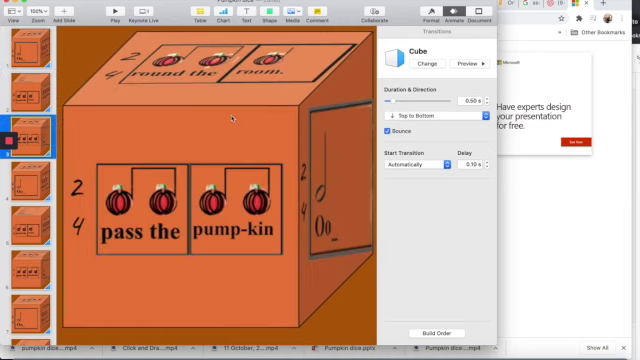
{"action": "left_click", "coordinate": [430, 114]}
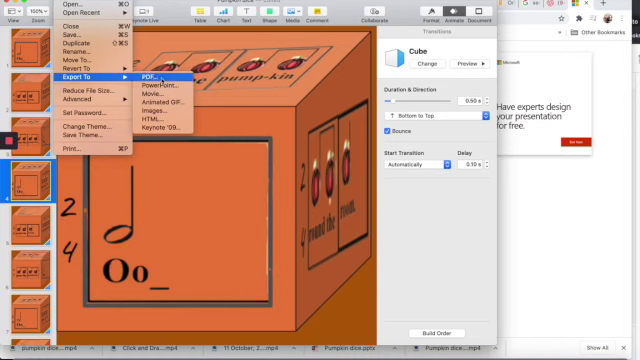
Step: Export a self-playing 3840×3840, 30 fps H.264 movie named 'Pumpkin dice' to the Desktop
{"action": "left_click", "coordinate": [157, 95]}
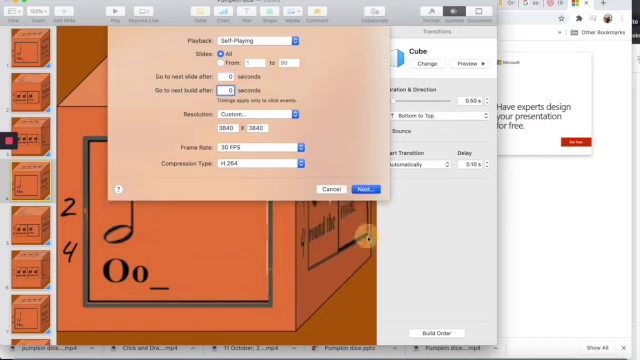
{"action": "left_click", "coordinate": [365, 188]}
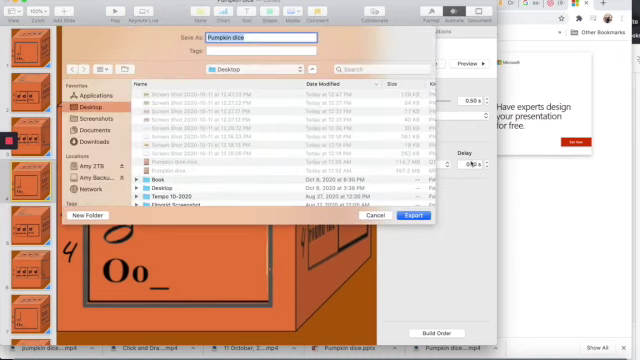
{"action": "left_click", "coordinate": [411, 215]}
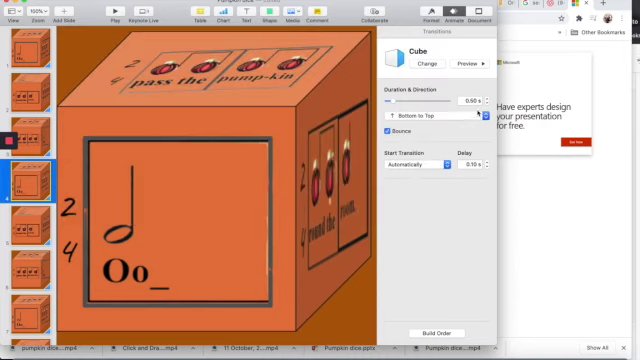